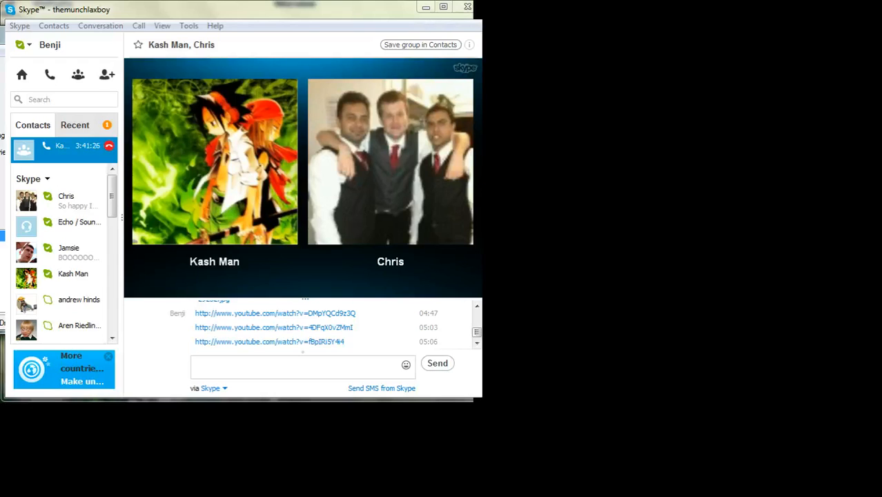
click(302, 363)
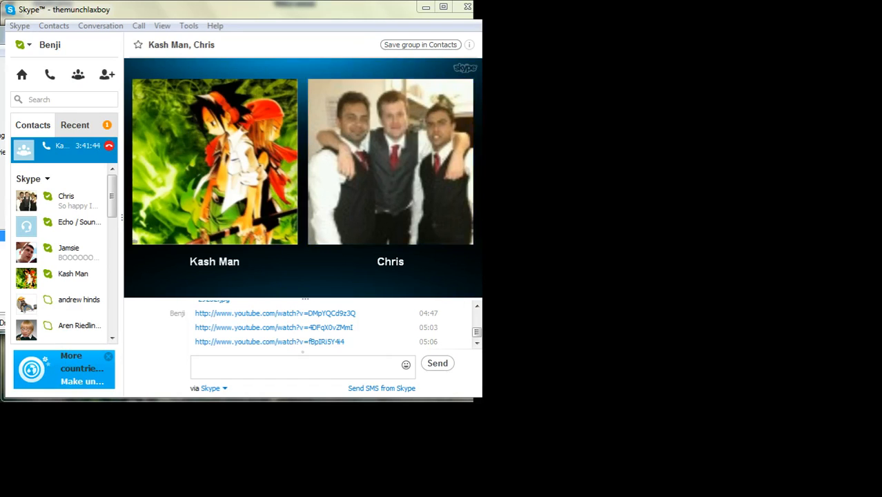
click(390, 162)
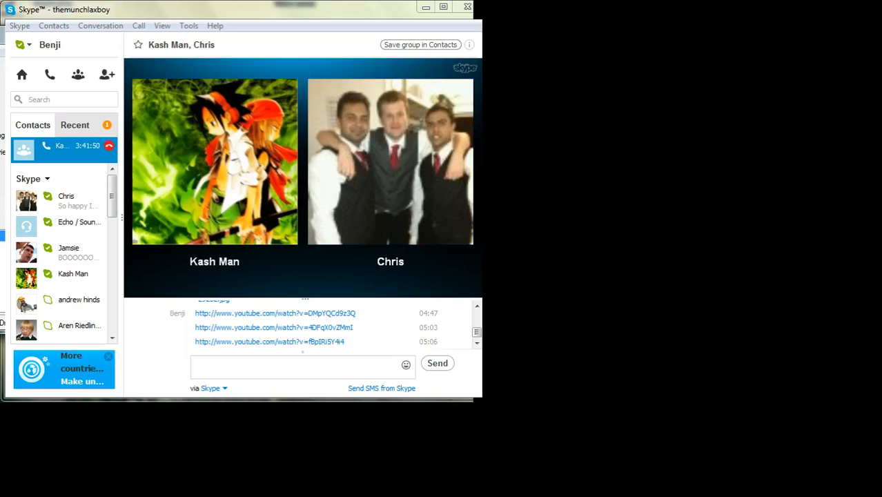
click(390, 162)
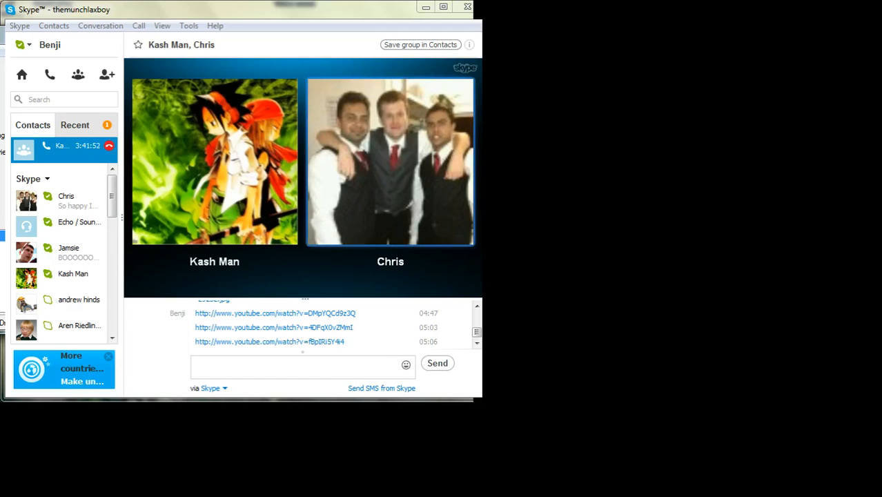